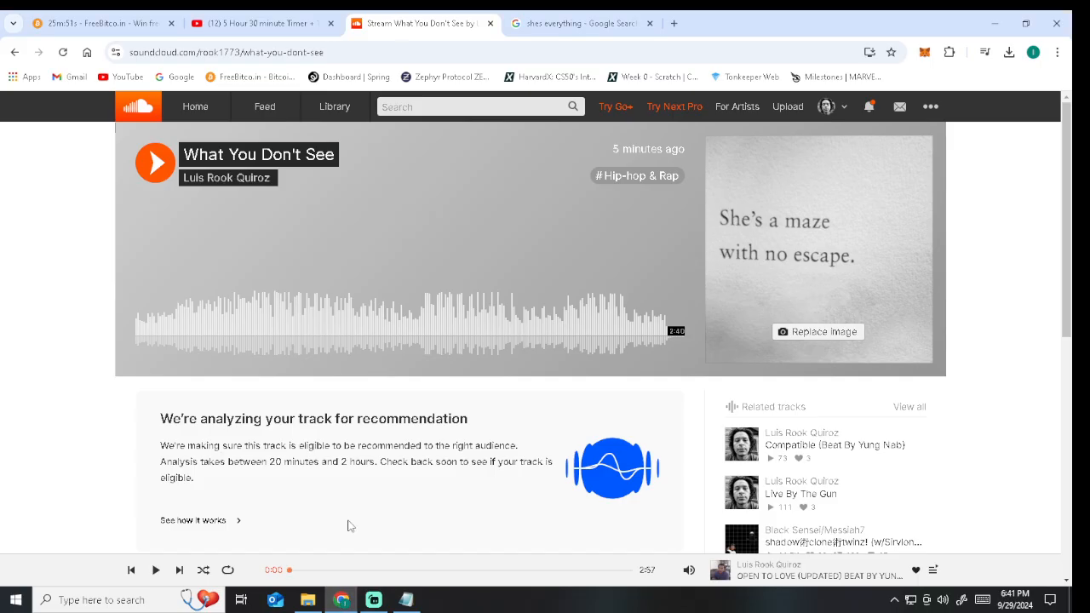
# Start playing the track 'What You Don't See' from its SoundCloud page.
pyautogui.click(155, 164)
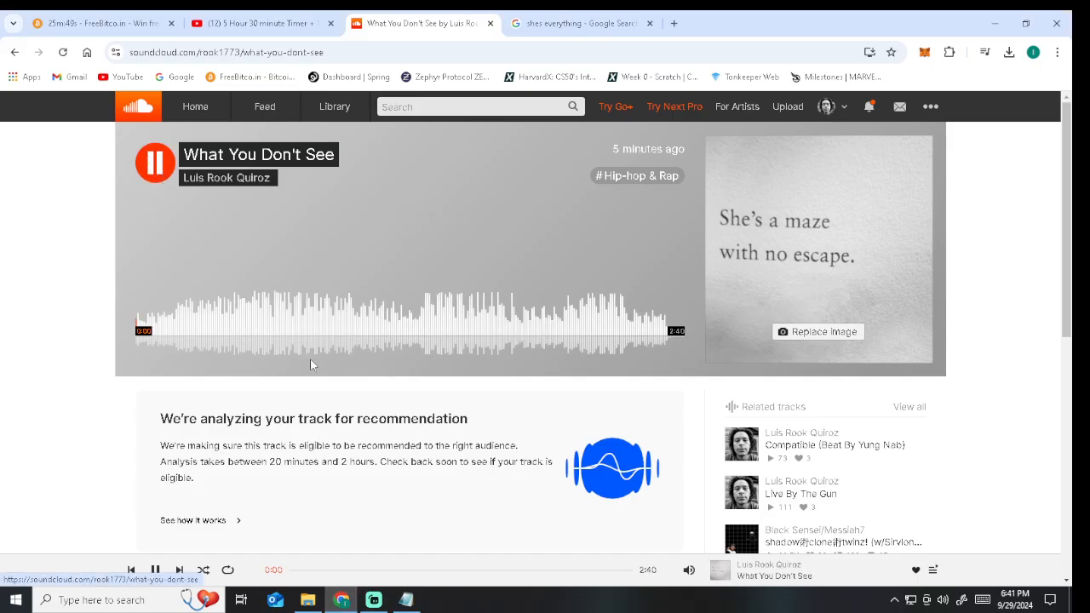
# Show the caption 'hOPE YOU LIKE!!!' in a Notepad note over the track, then dismiss it.
pyautogui.click(405, 600)
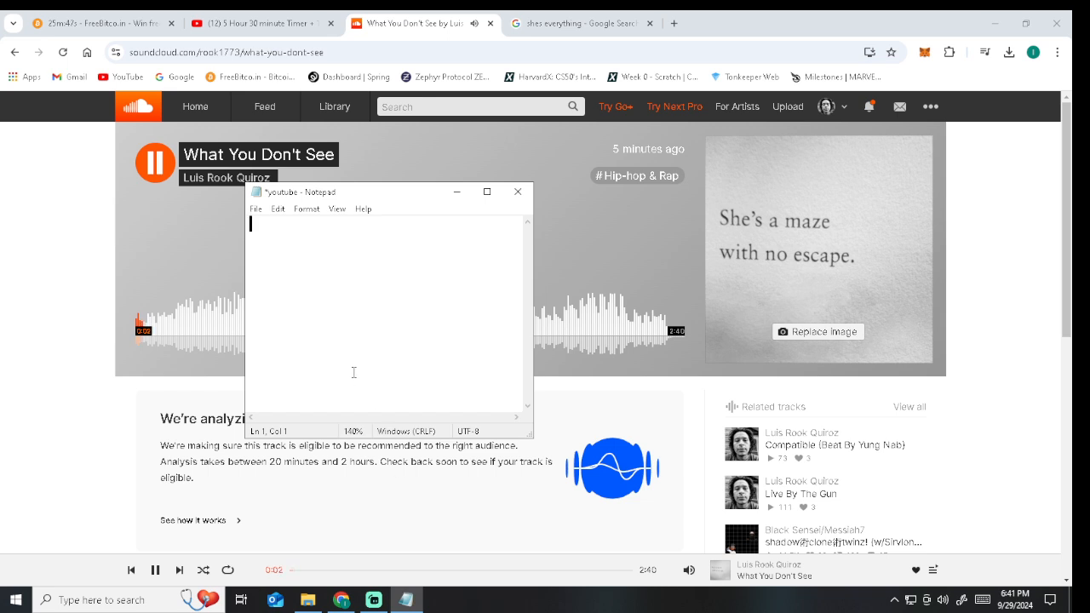
pyautogui.write('hOPE')
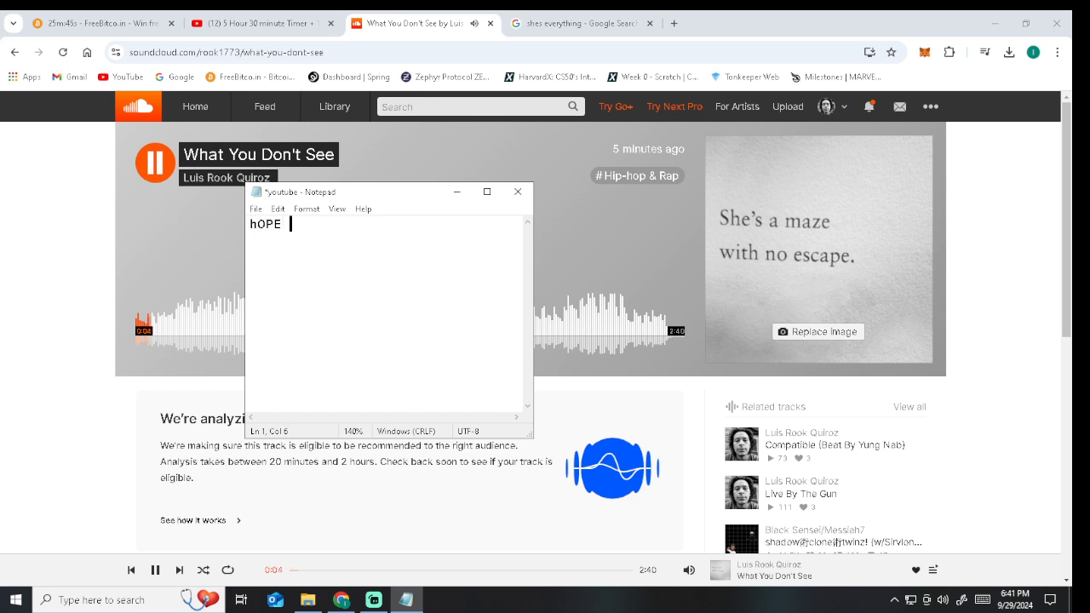
pyautogui.write('YOU LIKE')
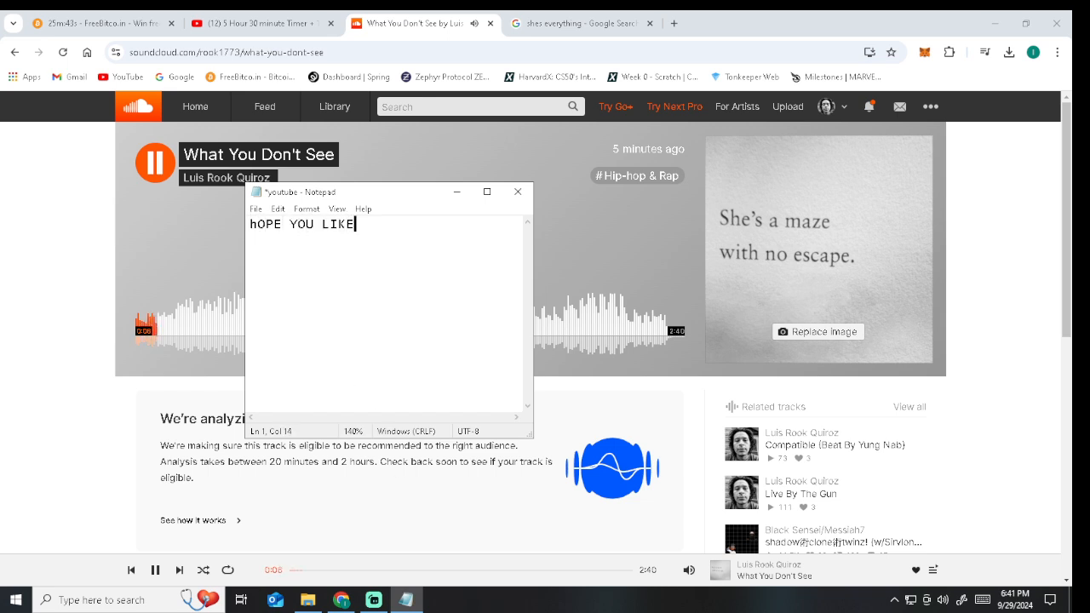
pyautogui.write('!!!')
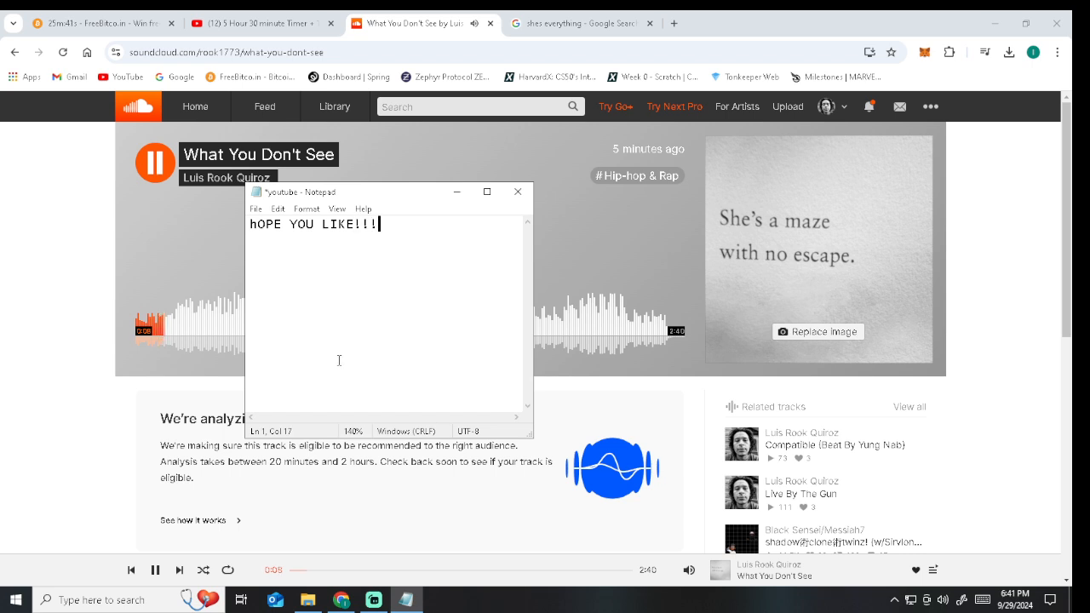
pyautogui.moveTo(518, 191)
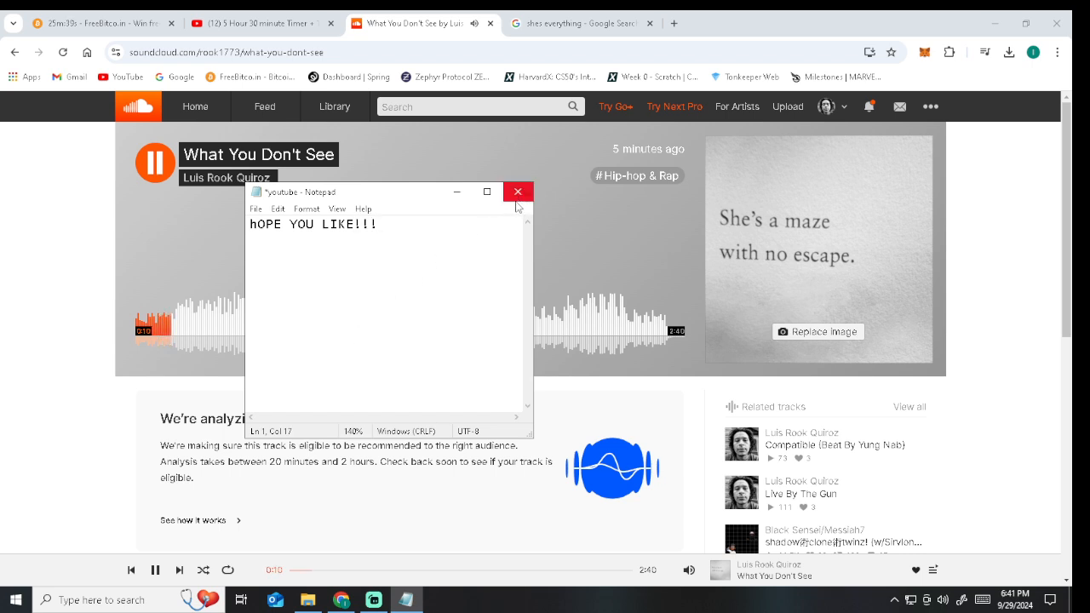
pyautogui.click(518, 191)
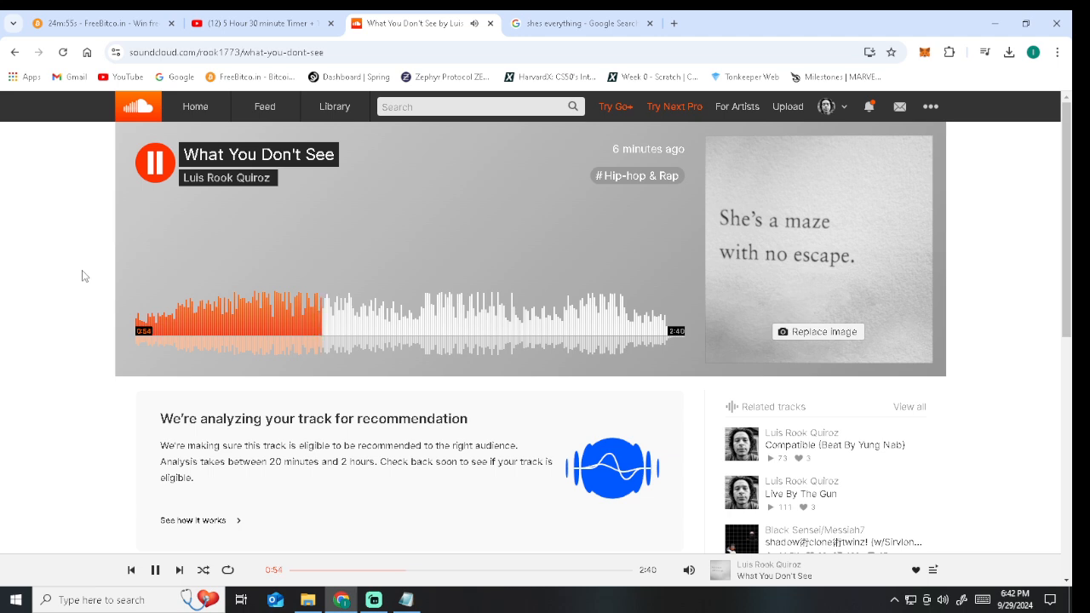
pyautogui.moveTo(170, 295)
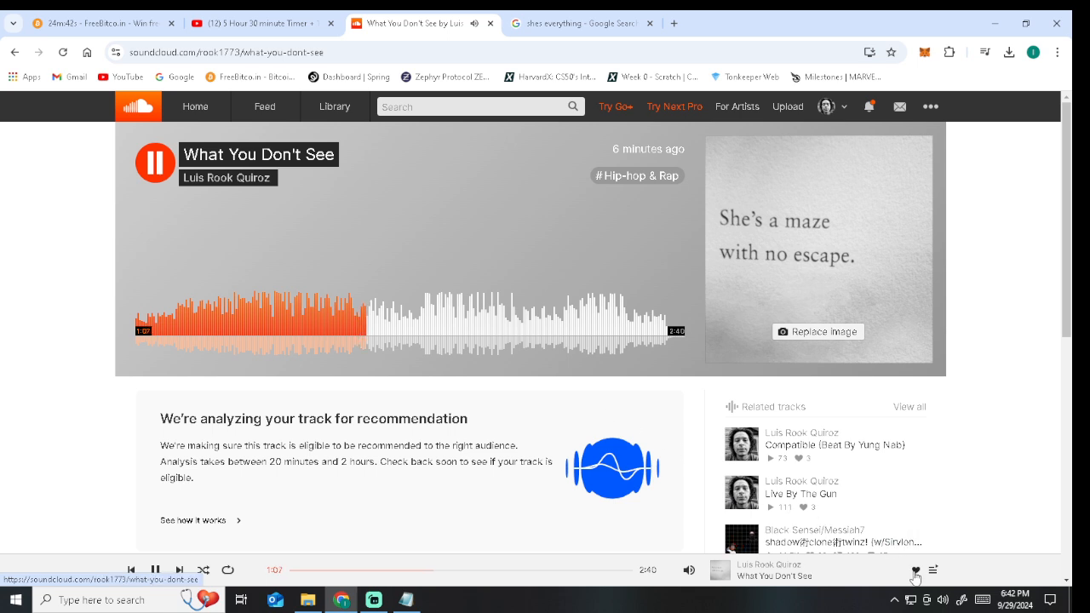
# Like the currently playing track from the player bar.
pyautogui.click(916, 569)
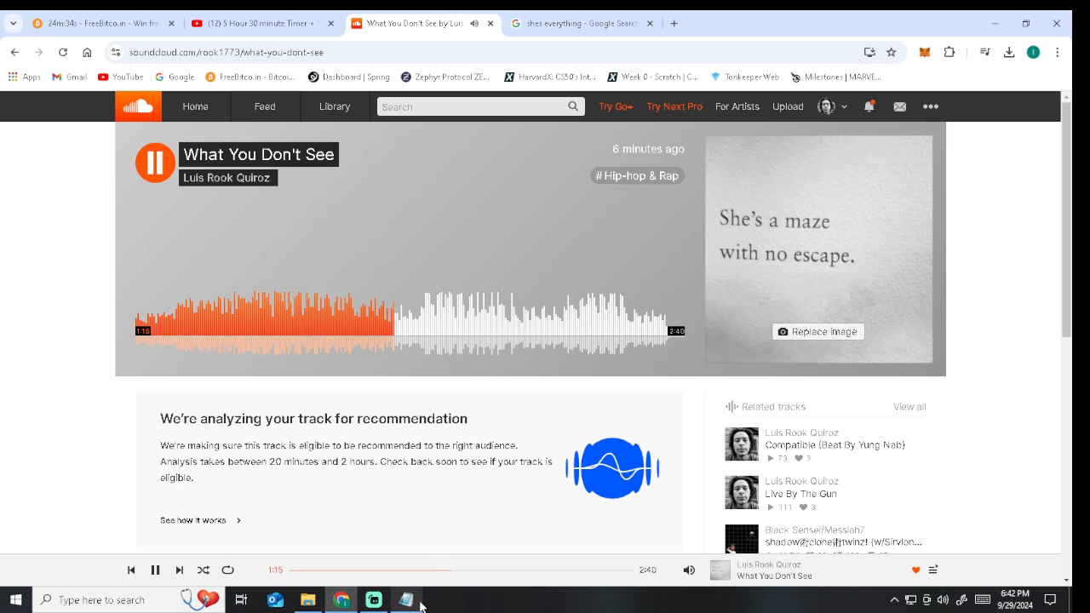
# Show the caption 'ALL I SEE IS YOU....' in a Notepad note, then close it without saving.
pyautogui.click(405, 600)
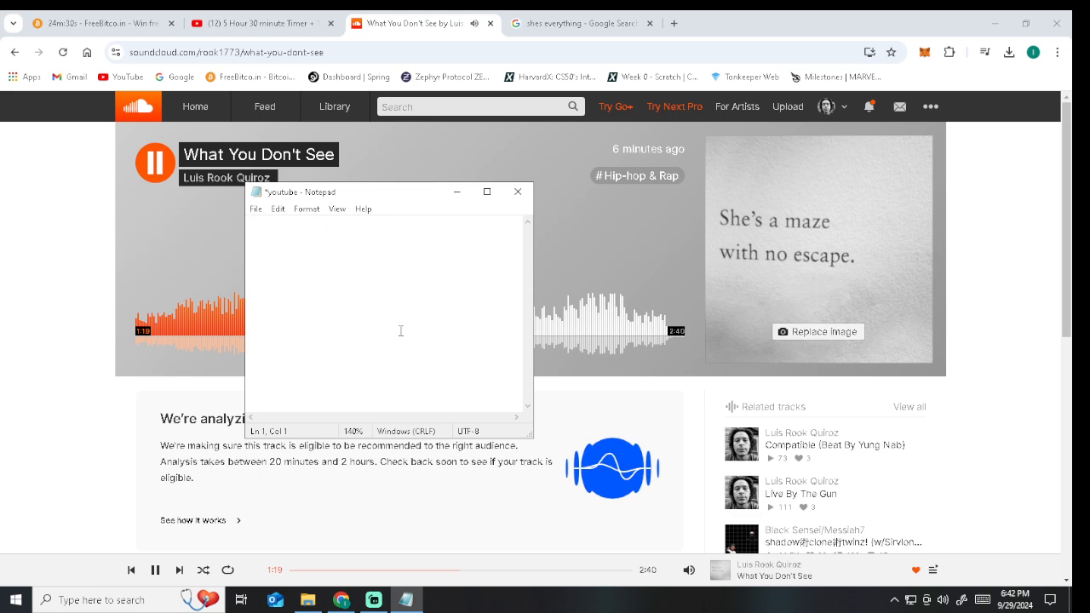
pyautogui.write('ALL I')
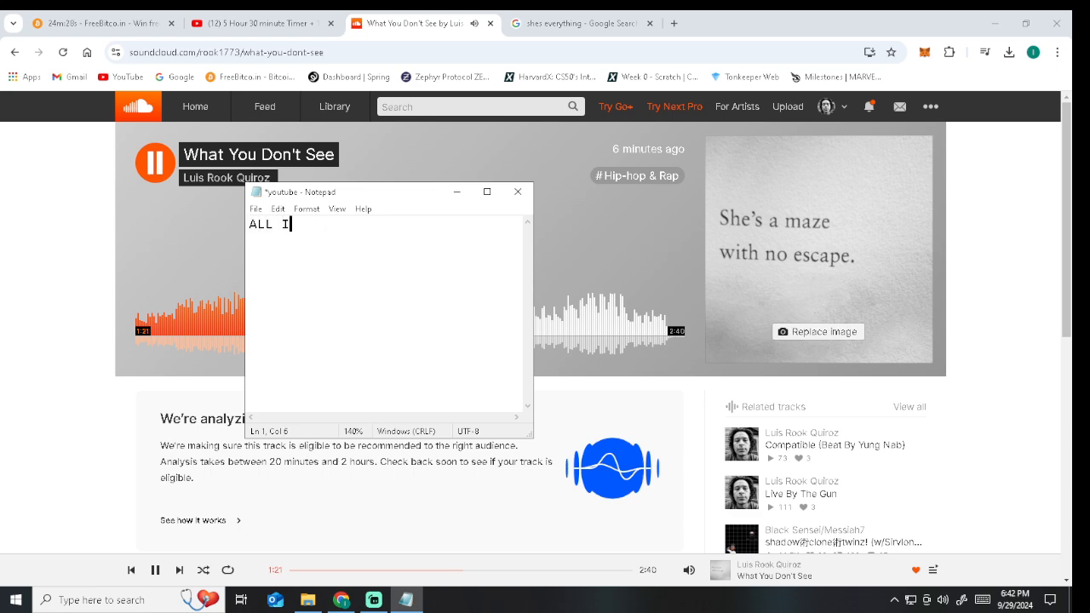
pyautogui.write('SEE IS')
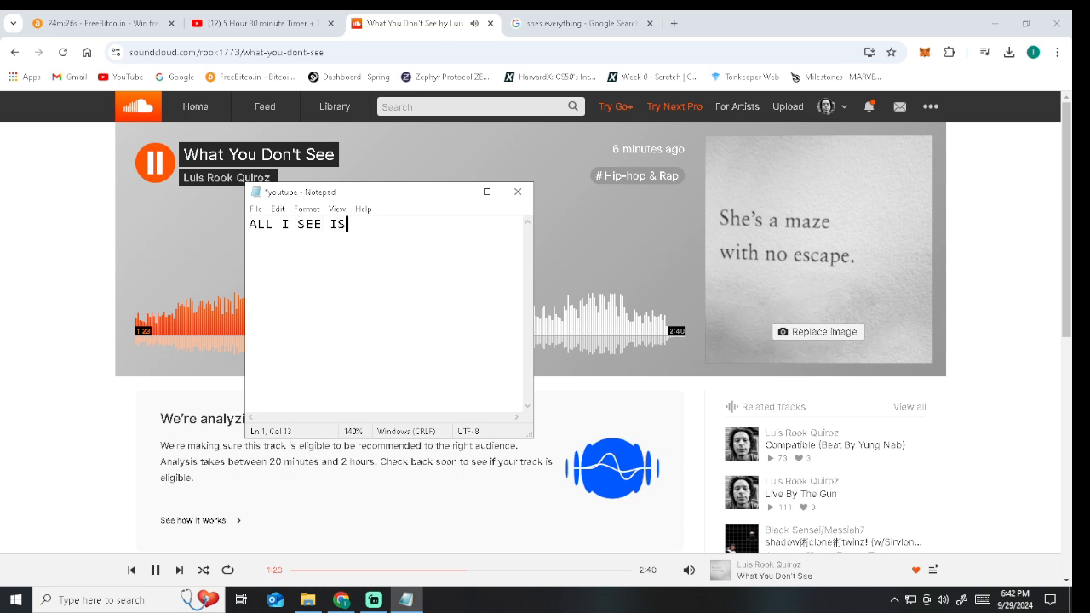
pyautogui.write('YOU')
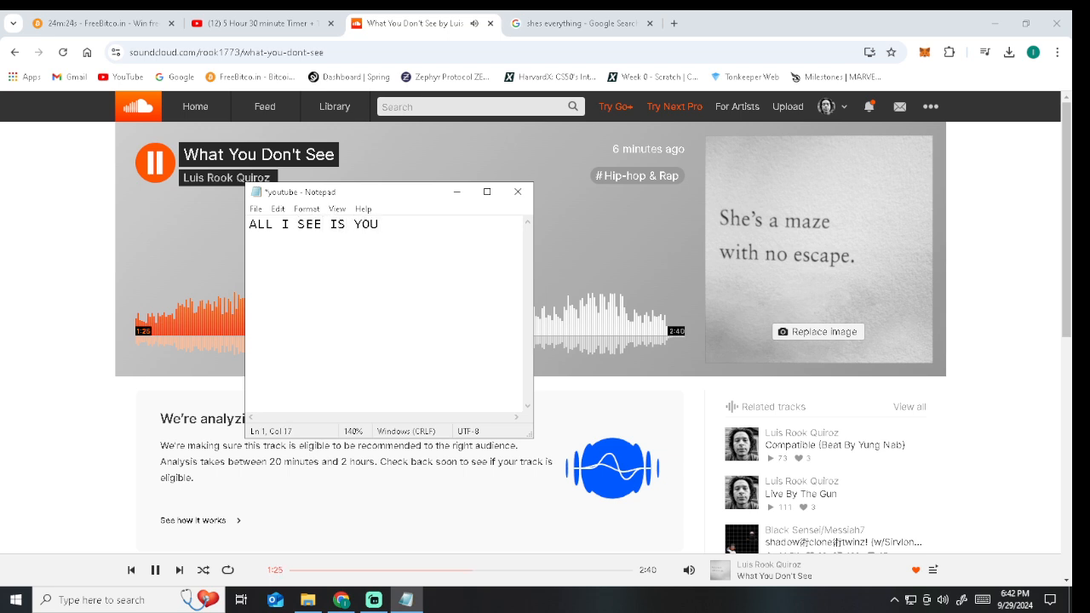
pyautogui.write('....')
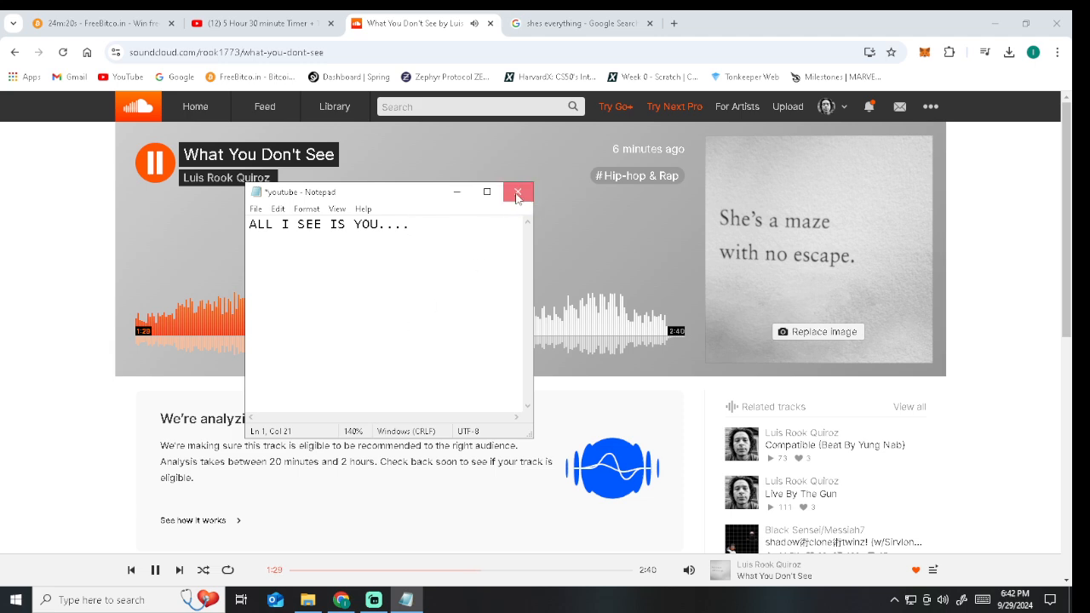
pyautogui.click(517, 190)
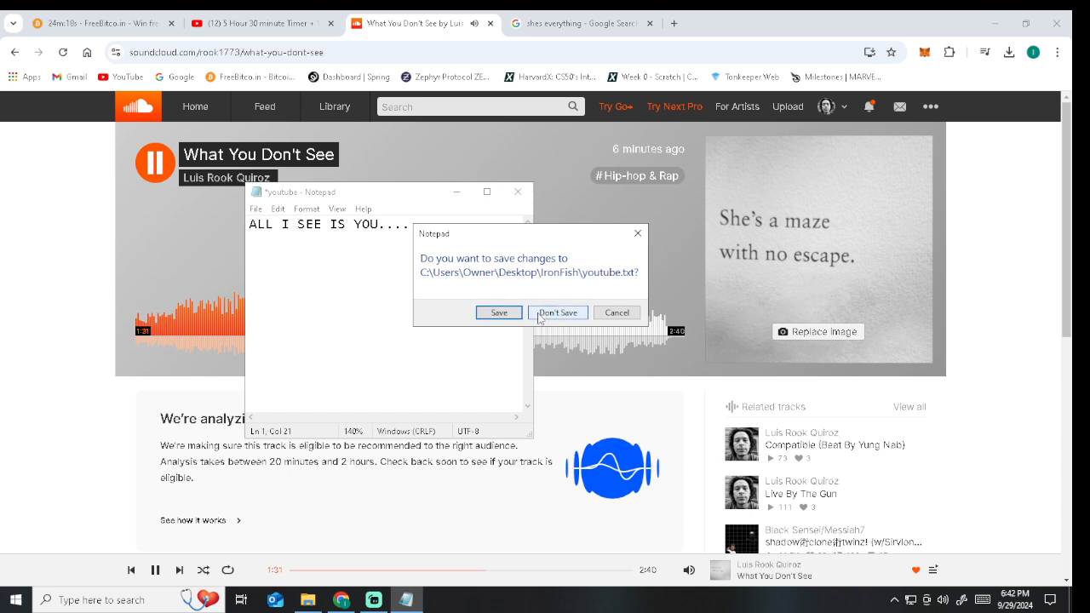
pyautogui.click(557, 314)
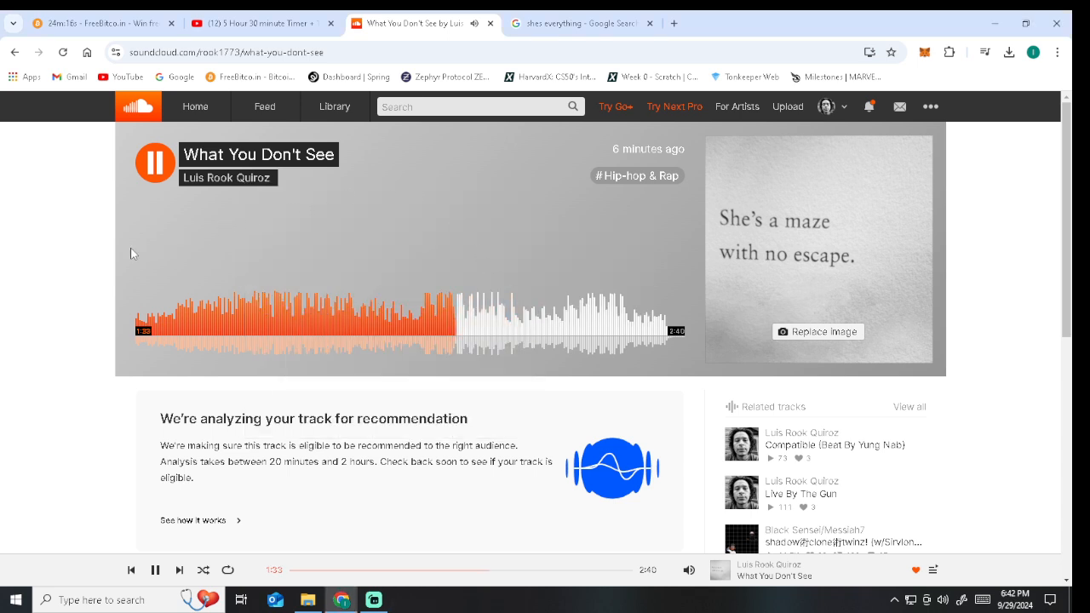